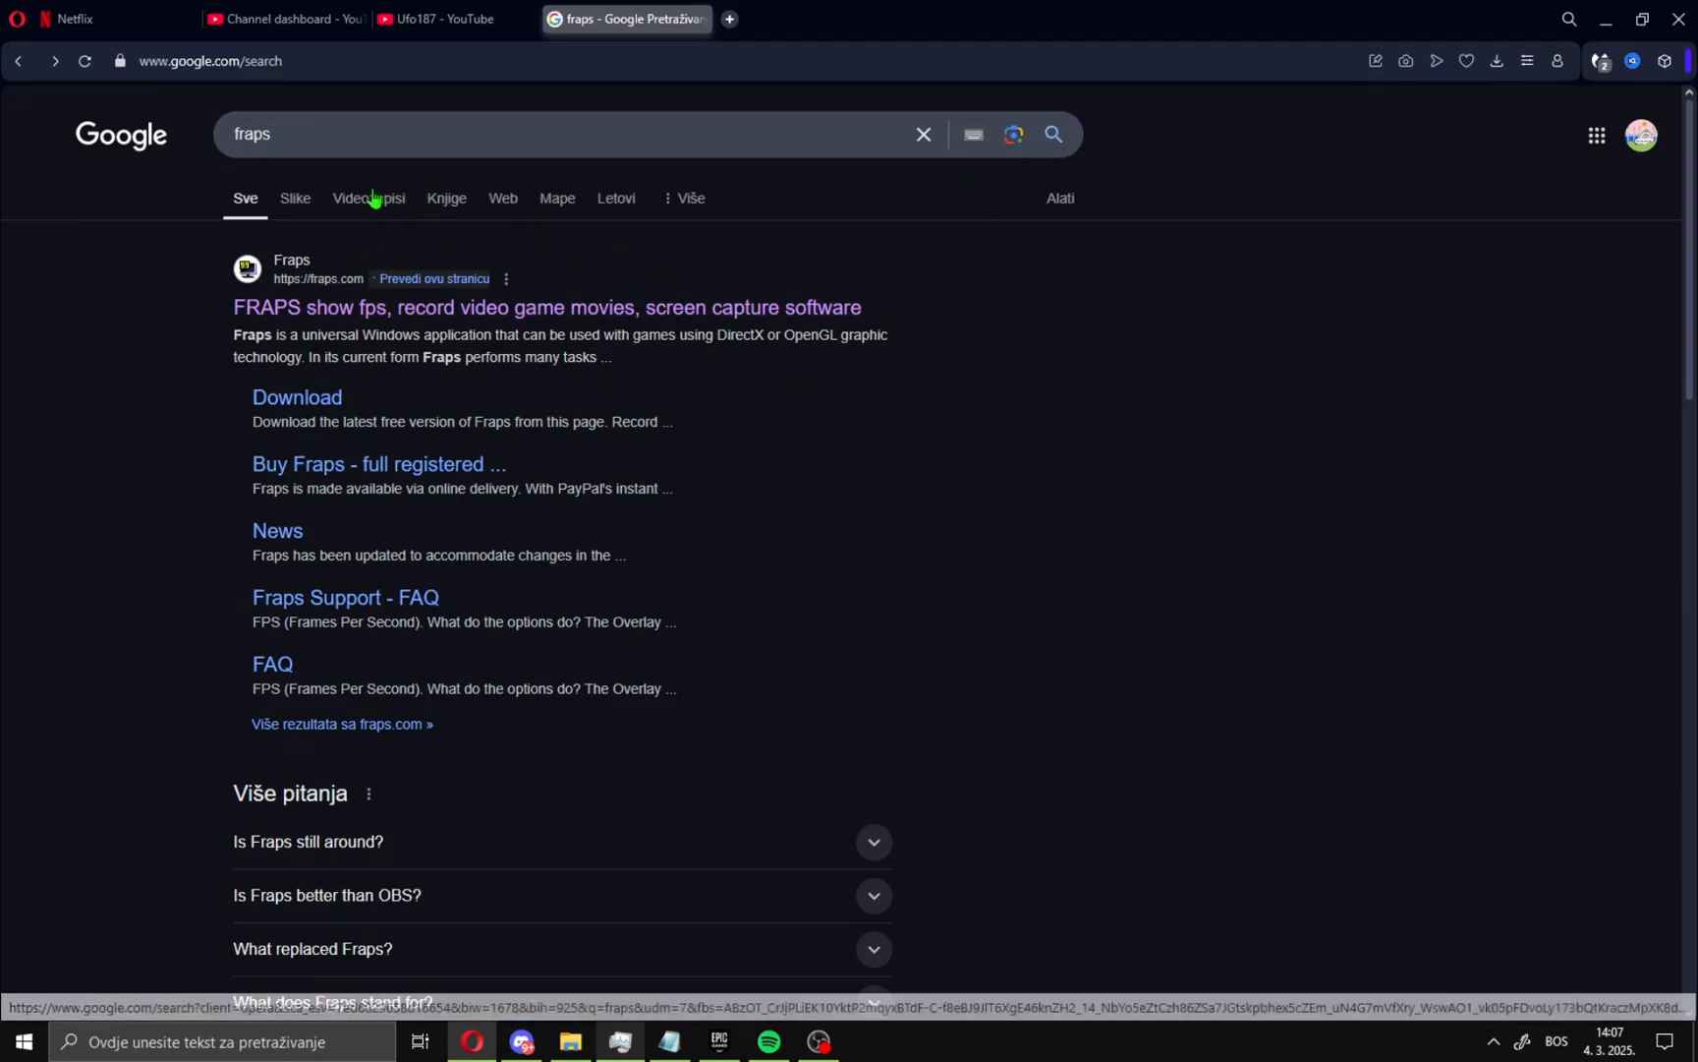
# Step: From the Google results reach fraps.com's Download page and save the Fraps 3.5.99 setup into Downloads
pyautogui.click(547, 306)
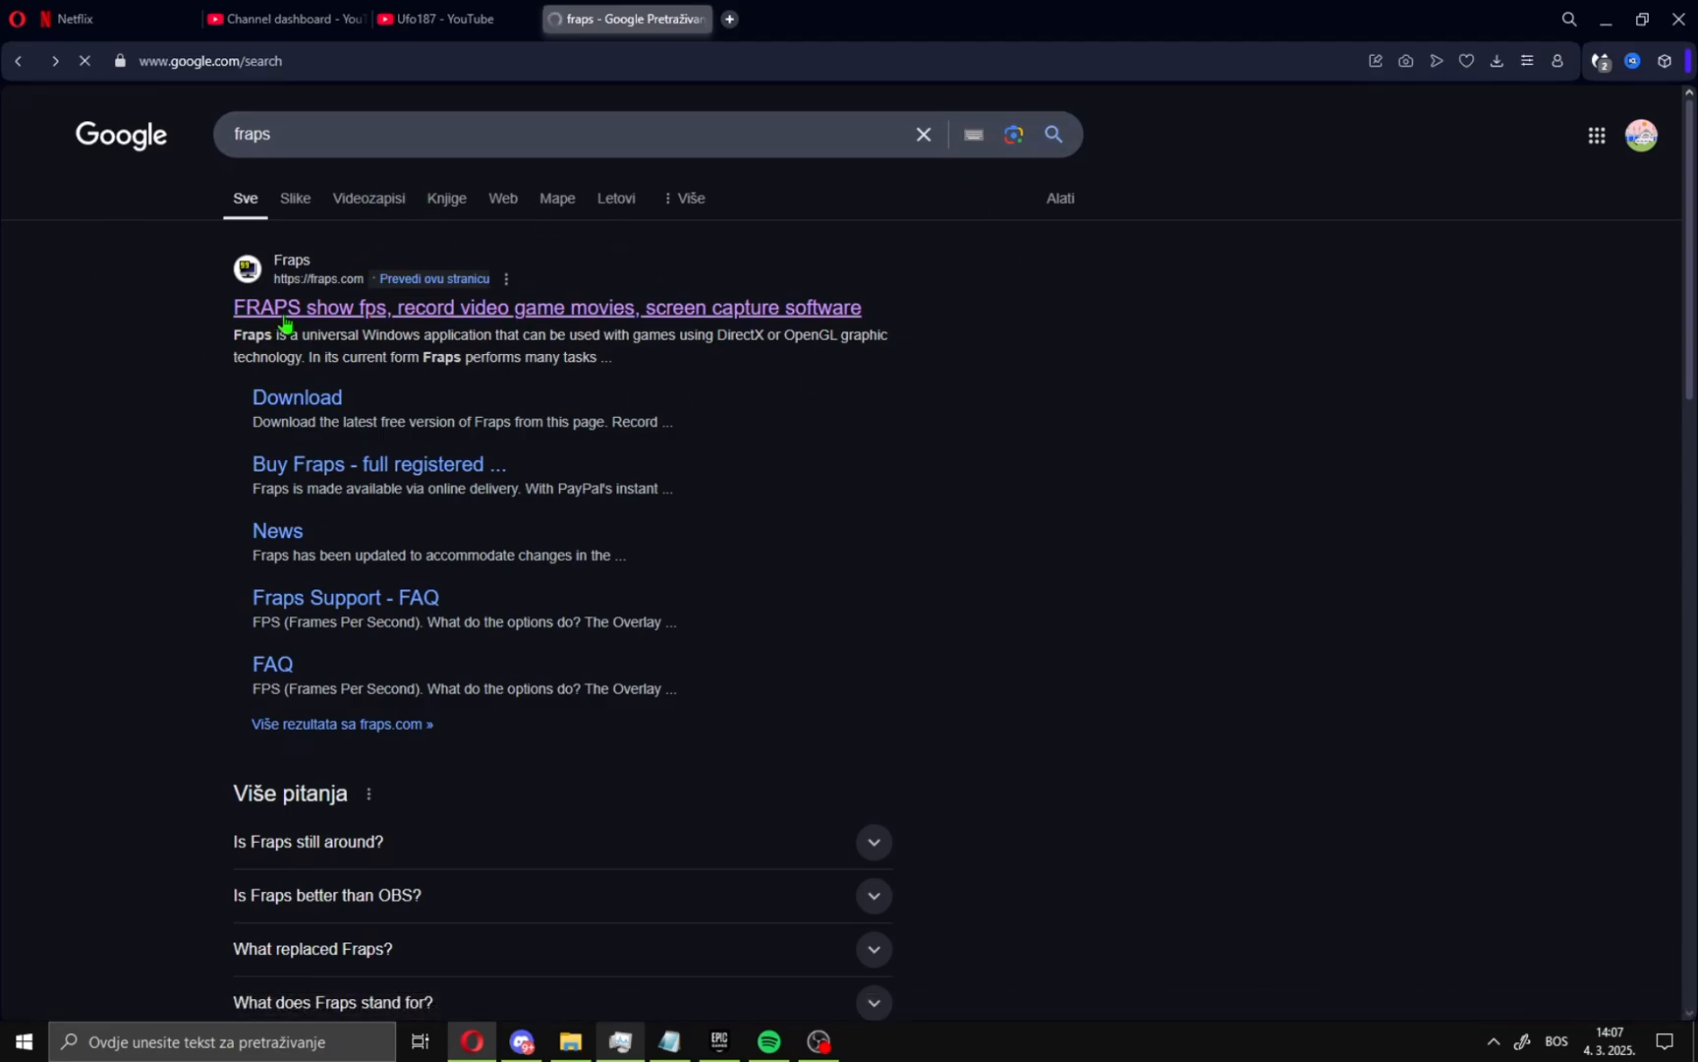
pyautogui.click(546, 307)
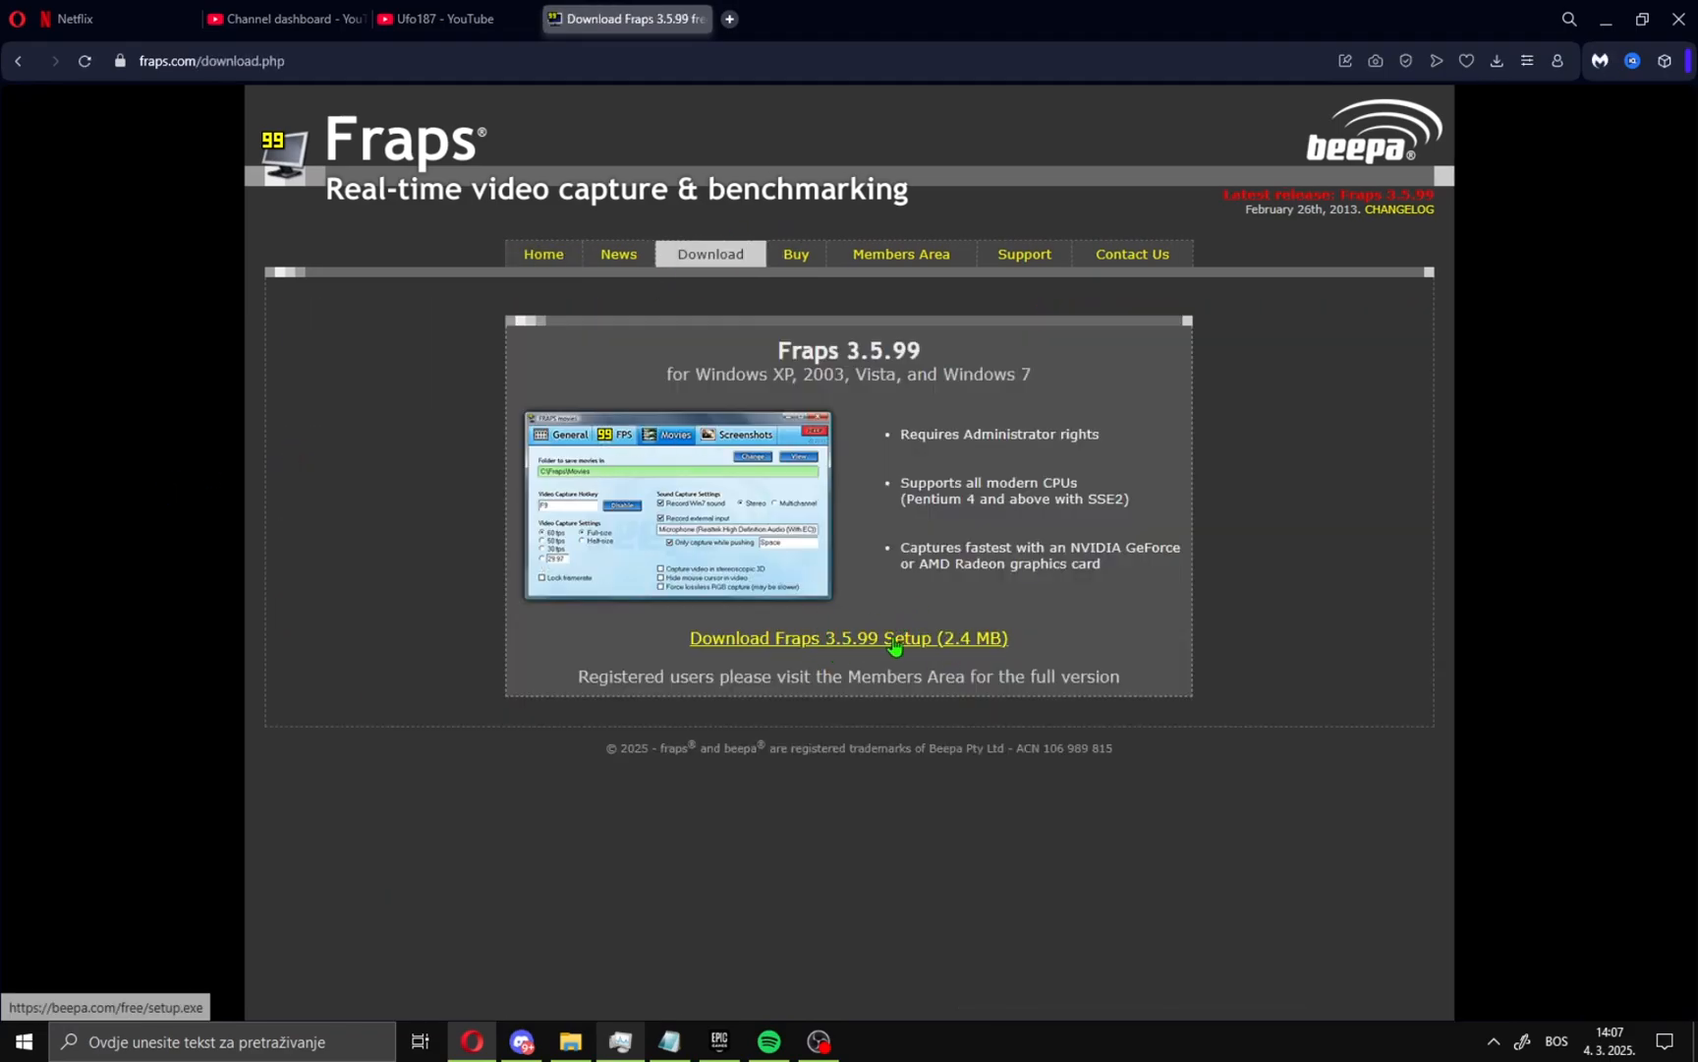
pyautogui.click(847, 637)
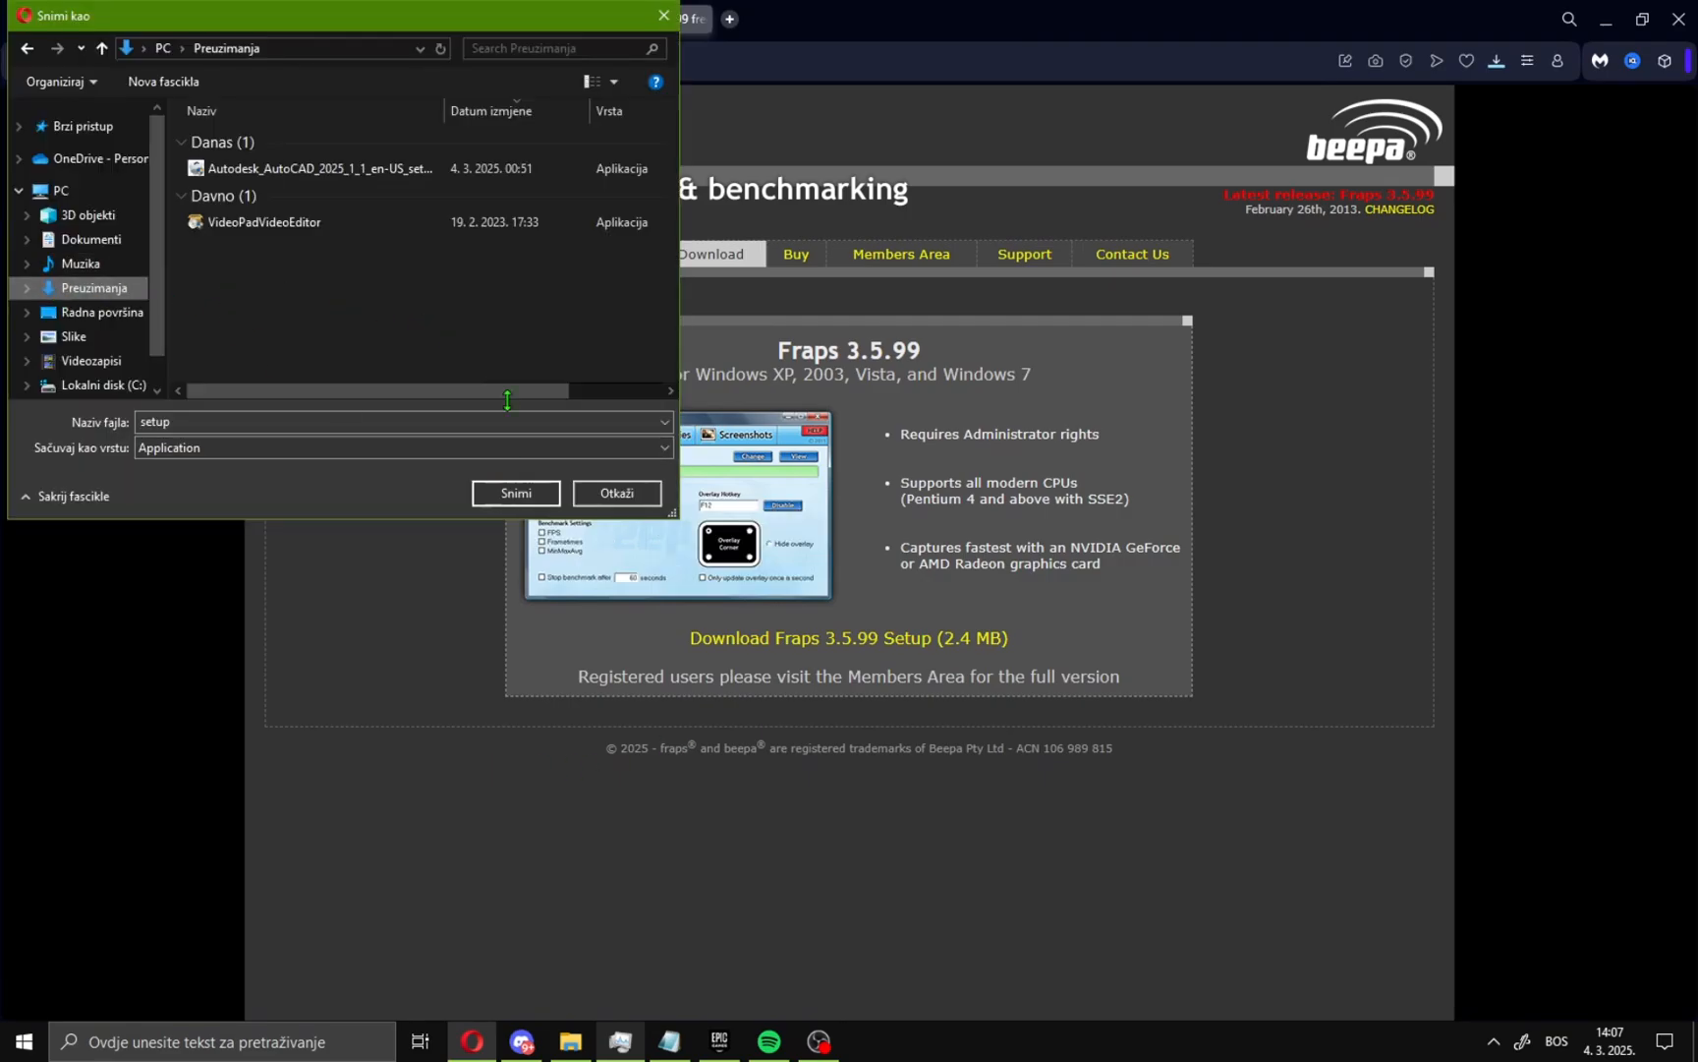
pyautogui.click(515, 493)
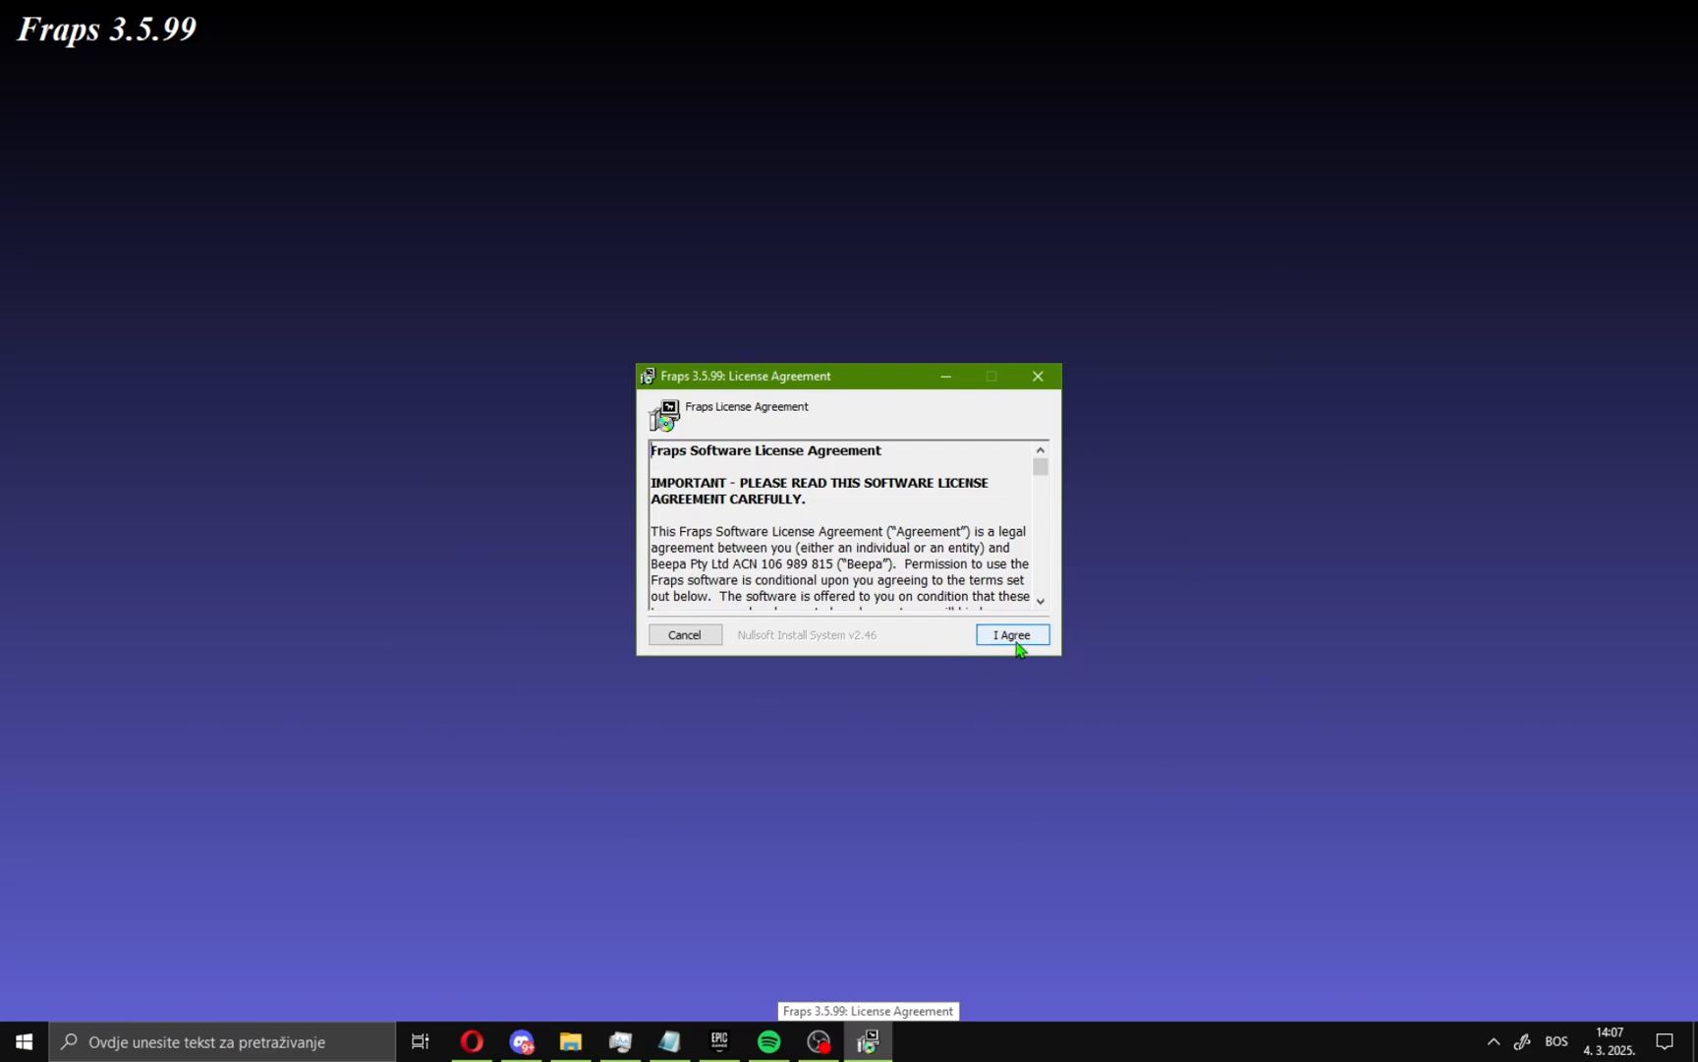
# Step: Agree to the license, install with the default Start Menu folder, and close the completed installer
pyautogui.click(1011, 633)
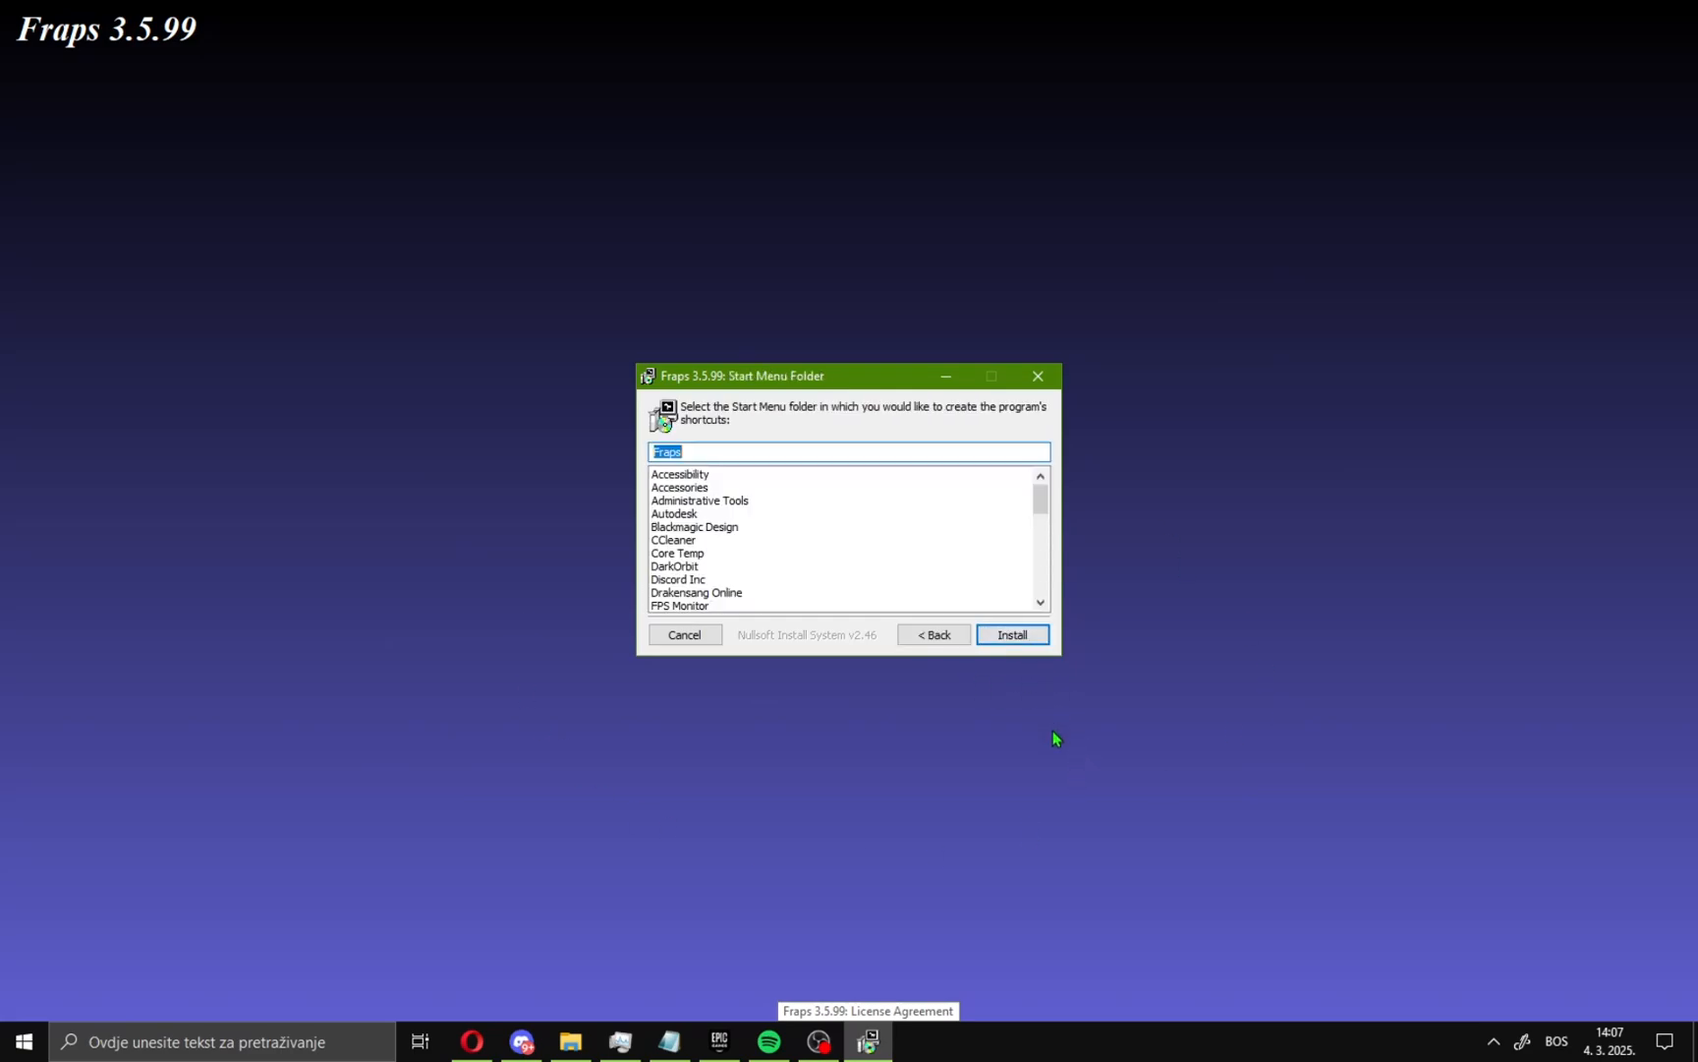
pyautogui.click(1010, 633)
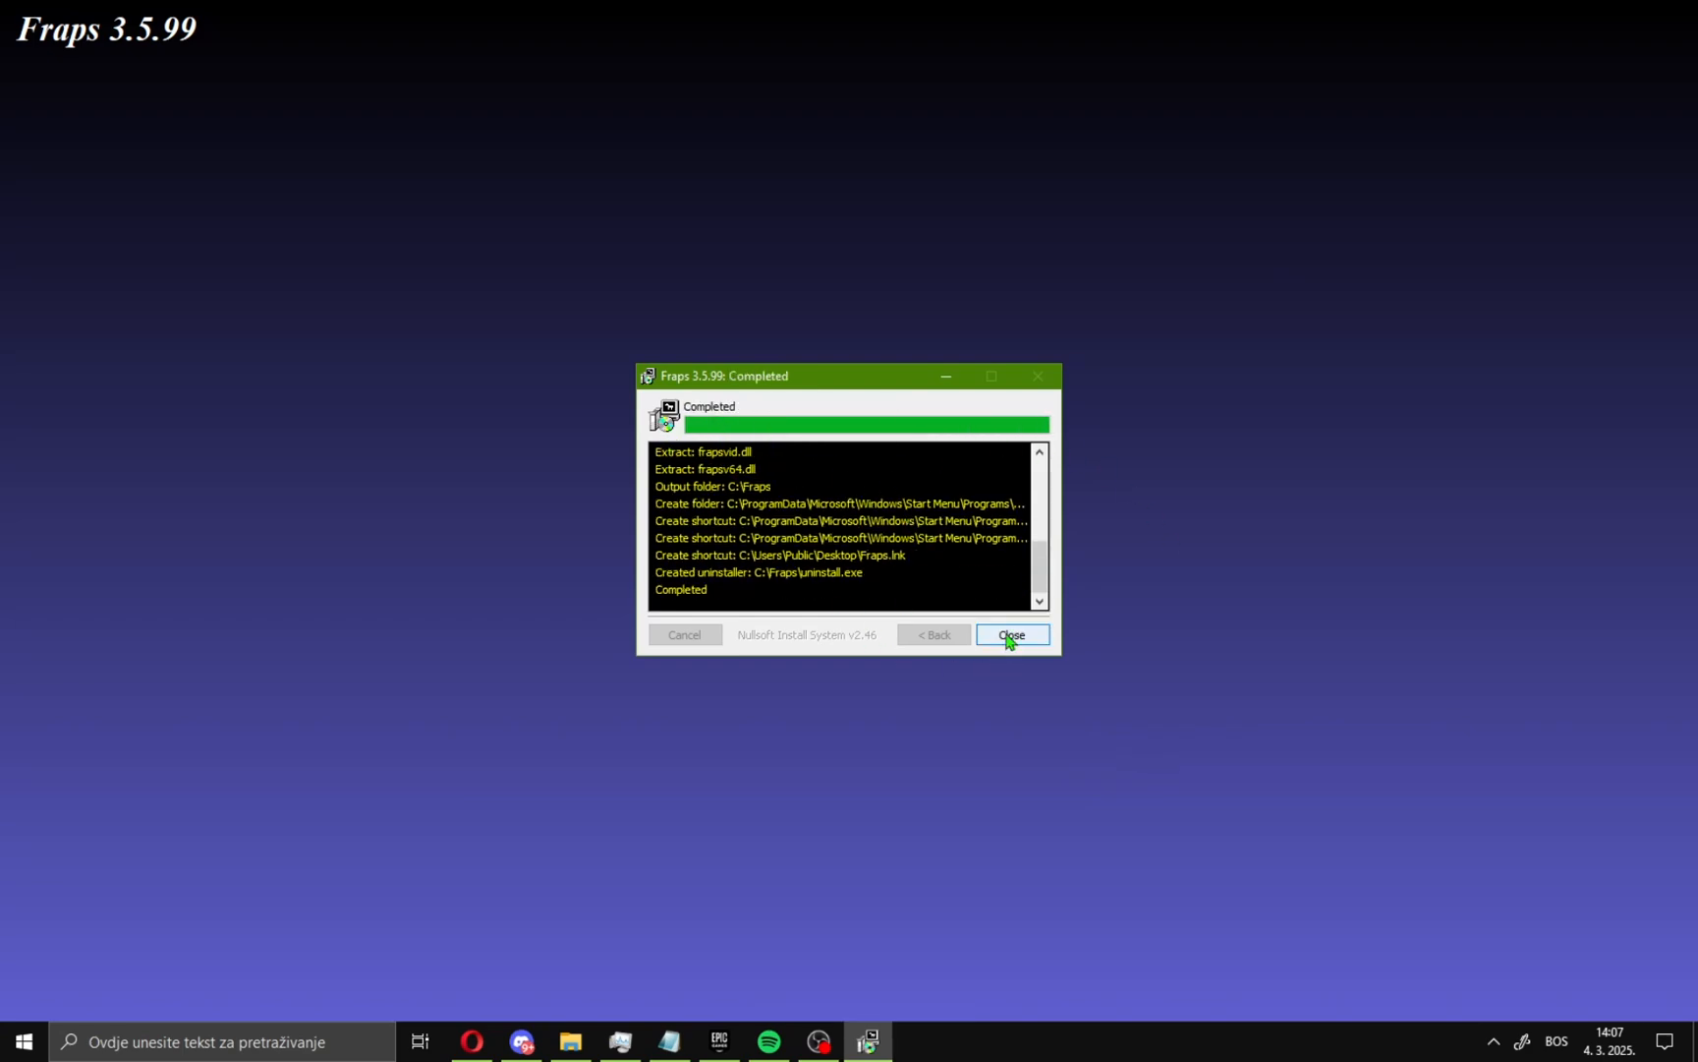
pyautogui.click(1011, 635)
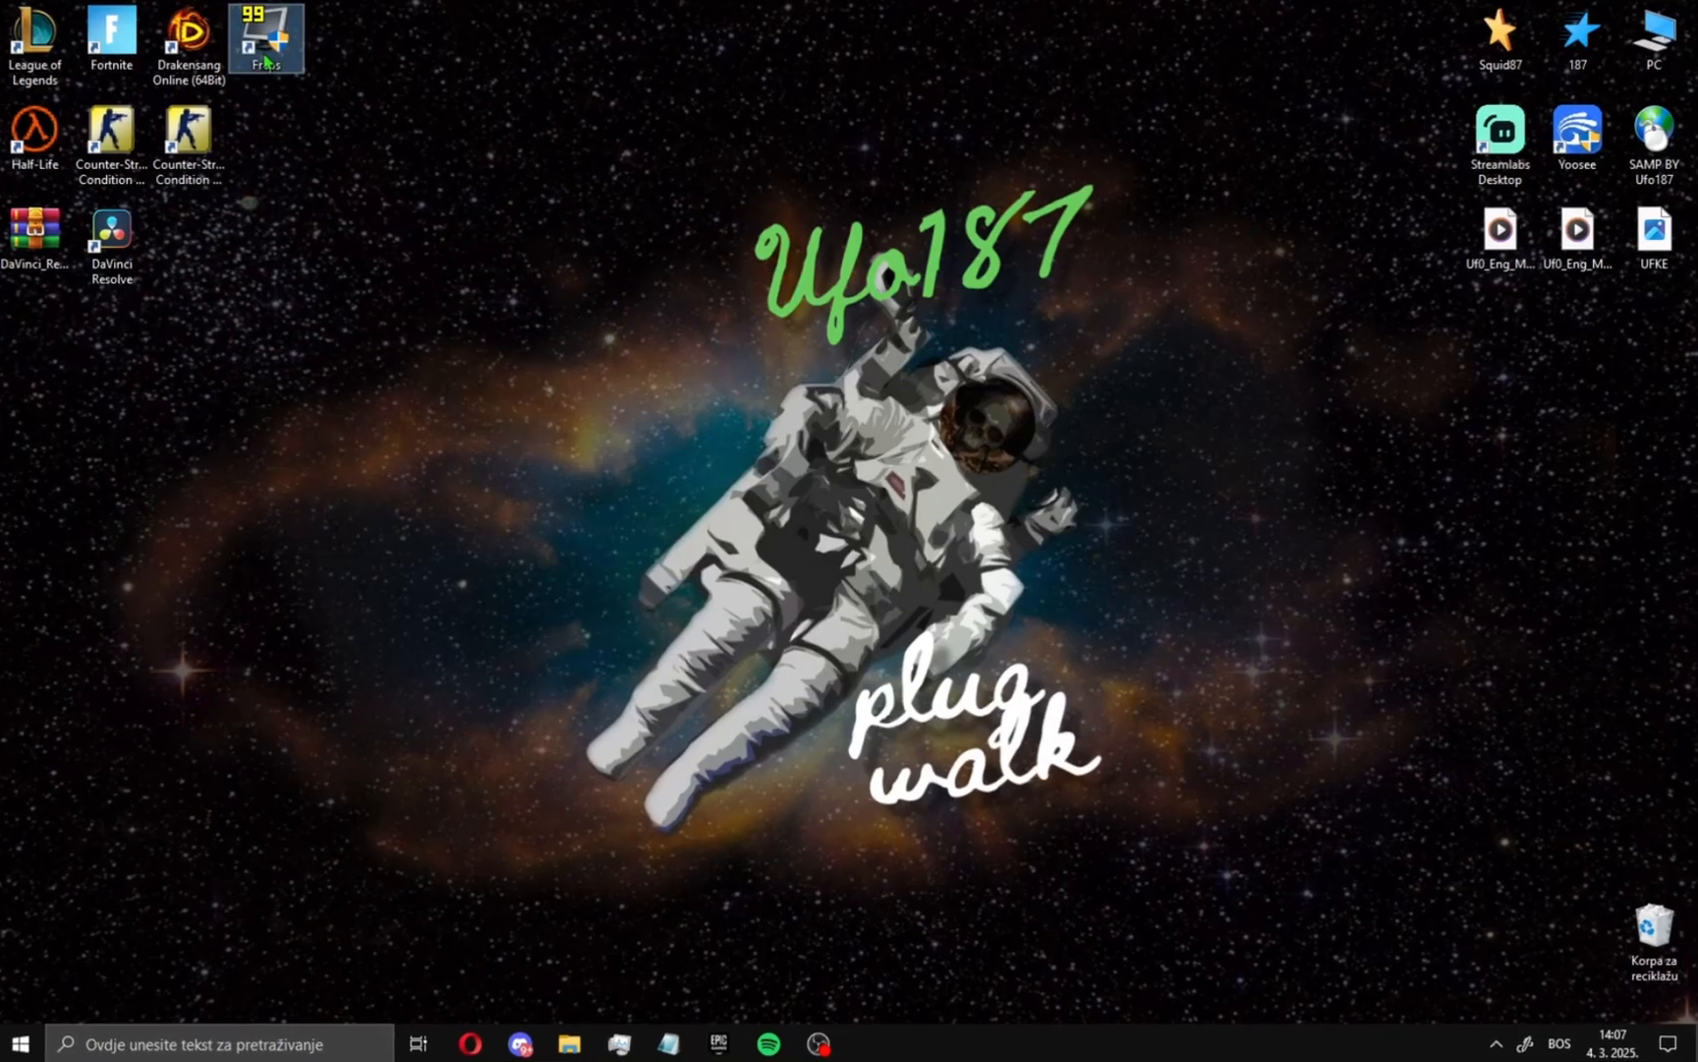
# Step: Launch Fraps from its desktop shortcut so the General window shows version 3.5.99, build 15631
pyautogui.doubleClick(265, 33)
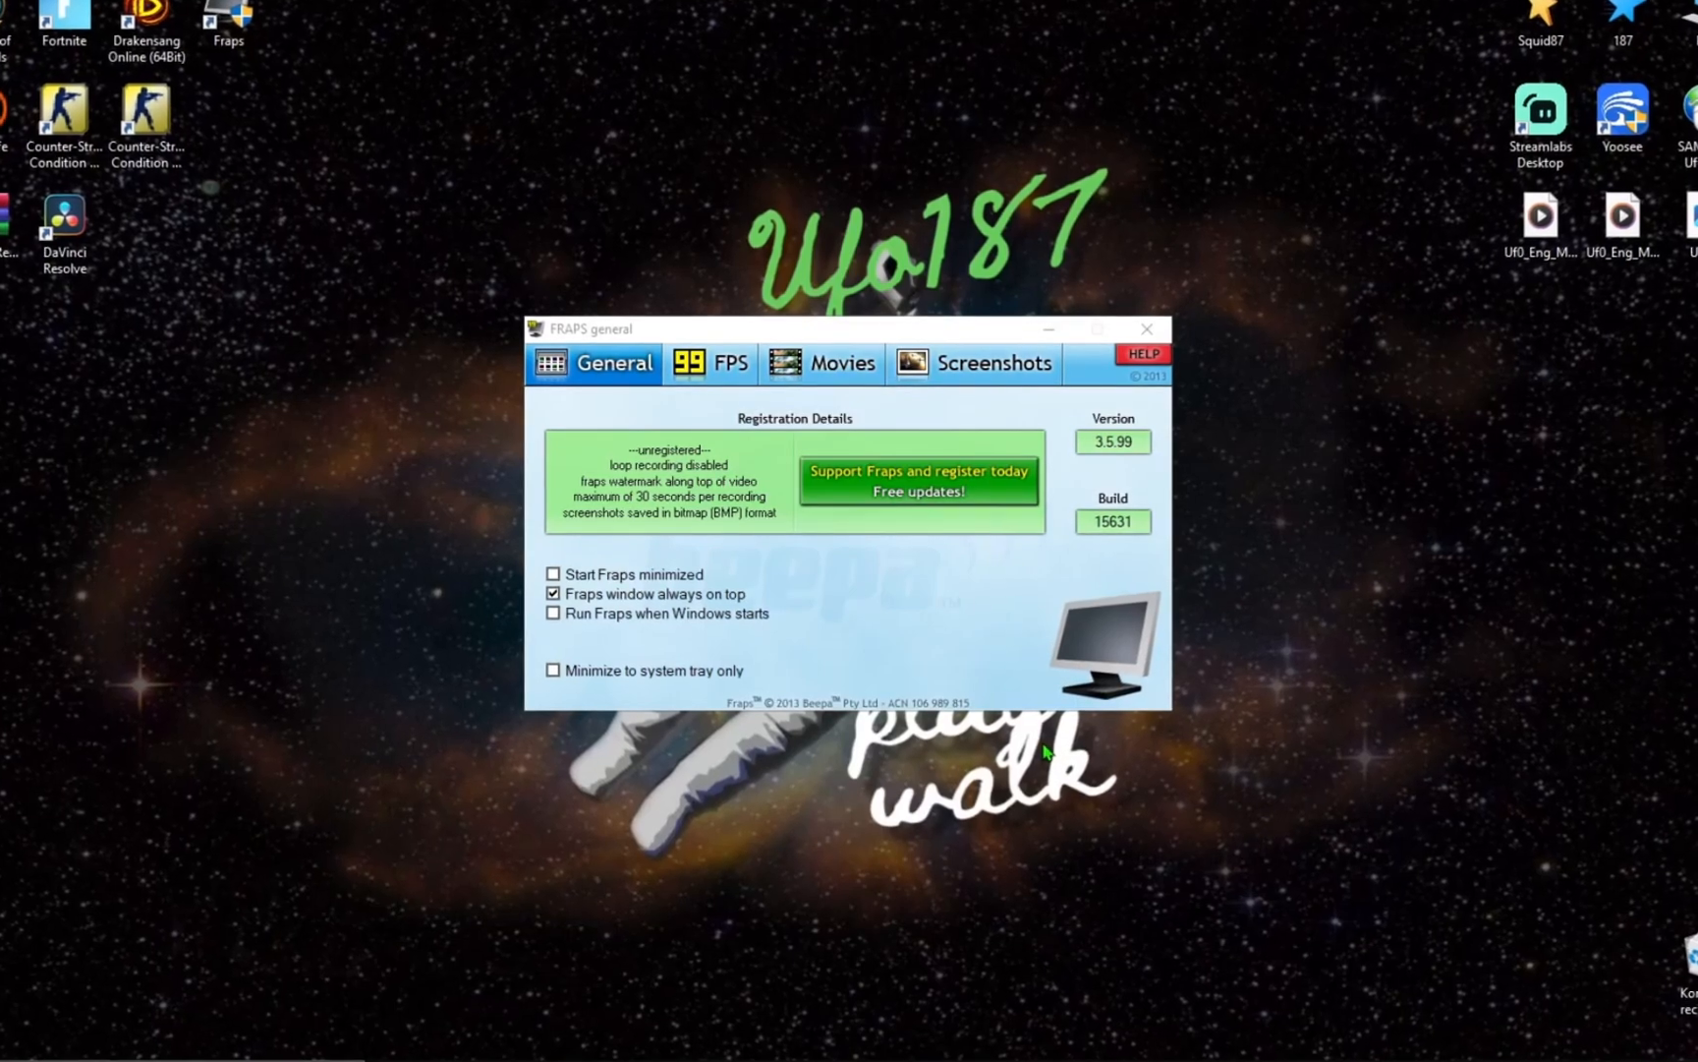